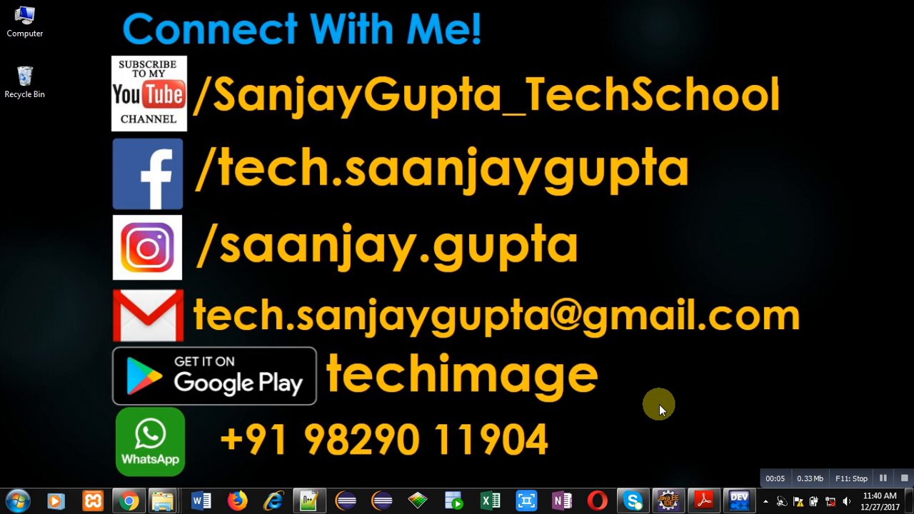
mouse_move(663, 394)
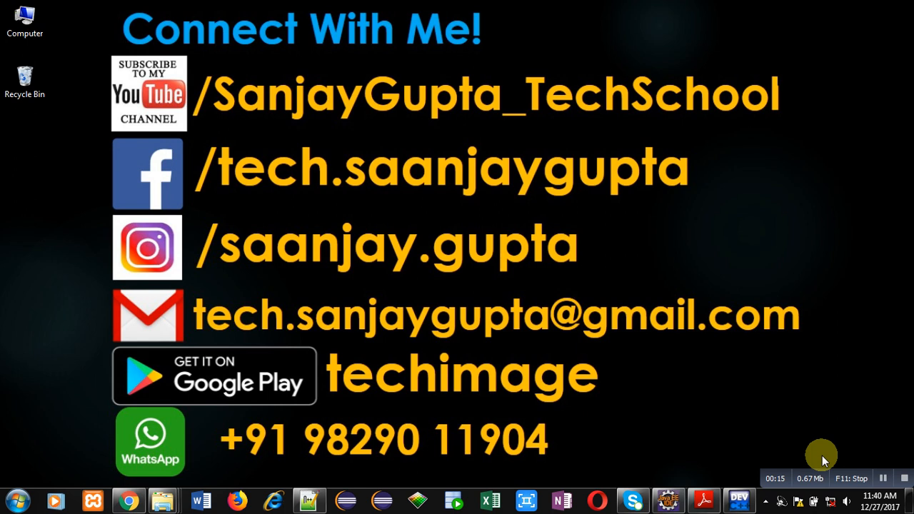
mouse_move(460, 421)
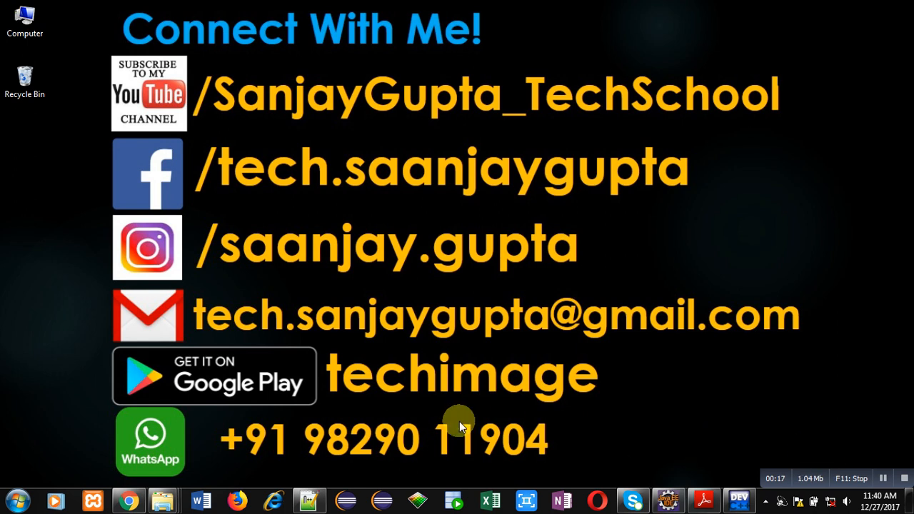
mouse_move(479, 406)
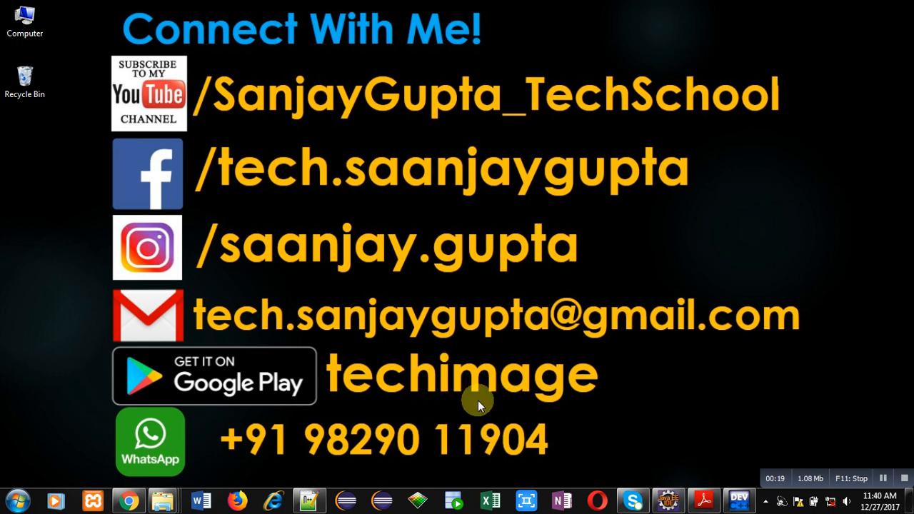
mouse_move(621, 360)
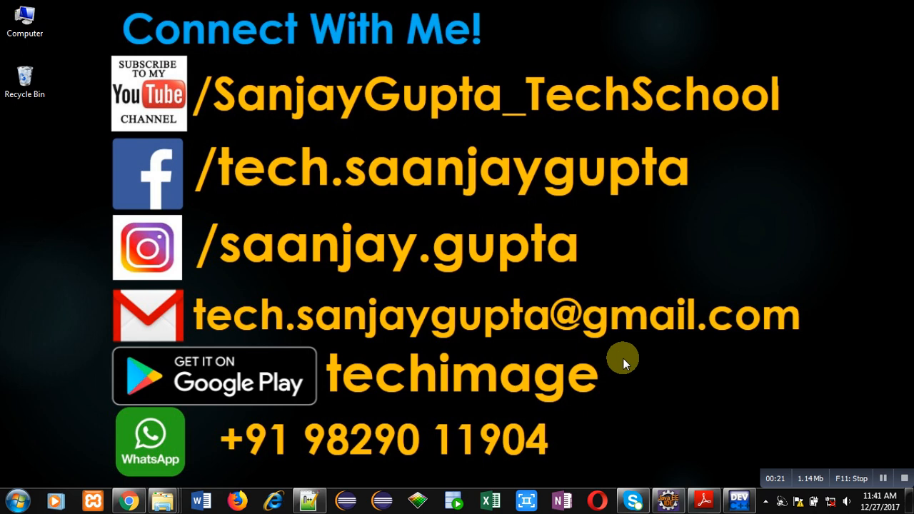
mouse_move(709, 459)
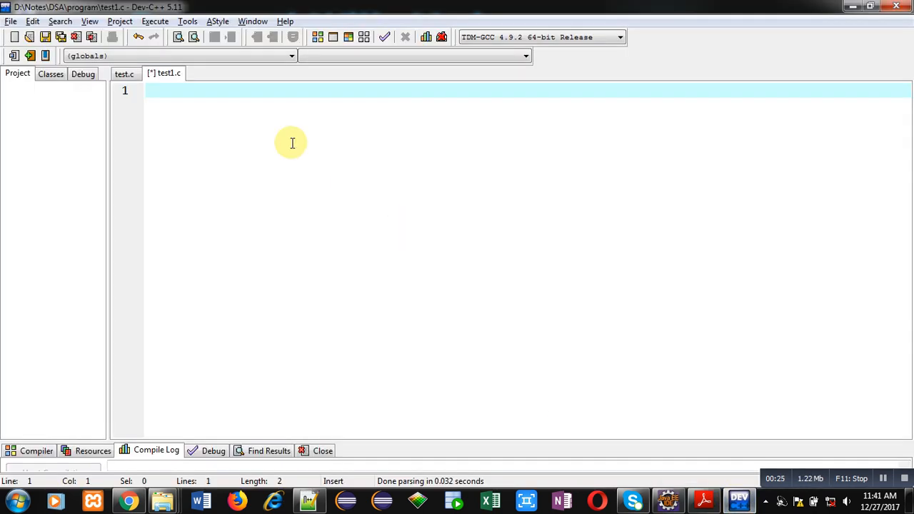
Write #include<stdio.h> and the prototype int sum(int); with a /*function declaration*/ comment
text(#)
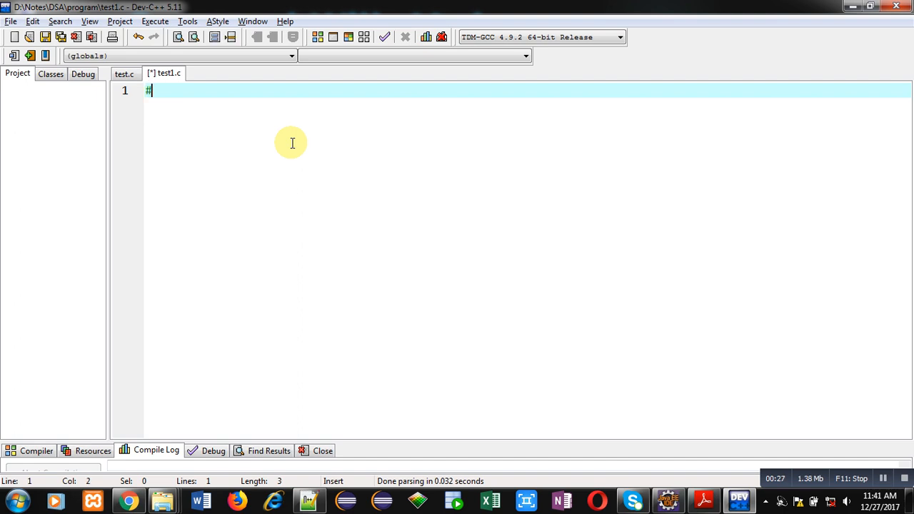
text(include<stdi>)
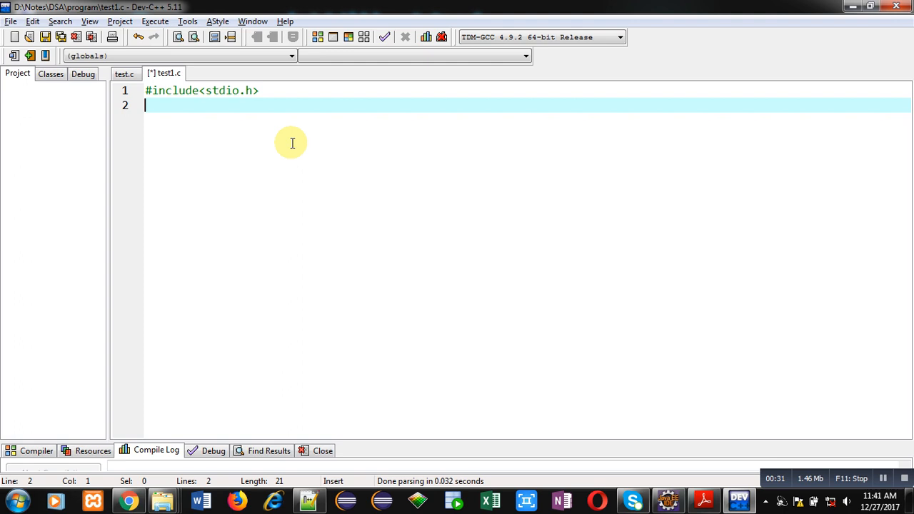
text(int sum)
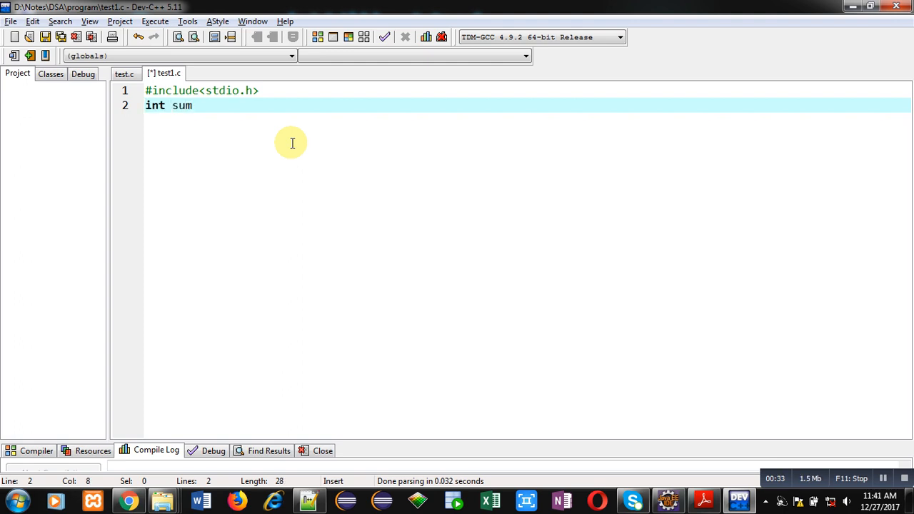
text((int);)
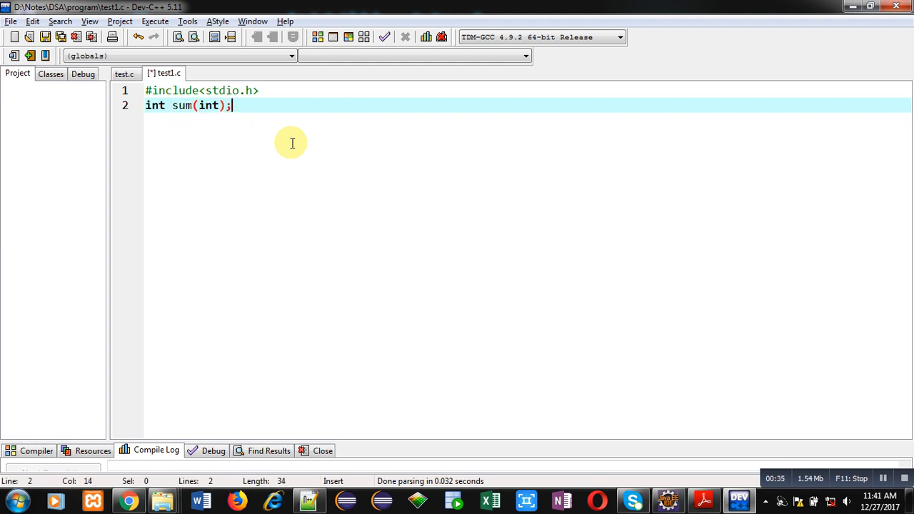
text(/)
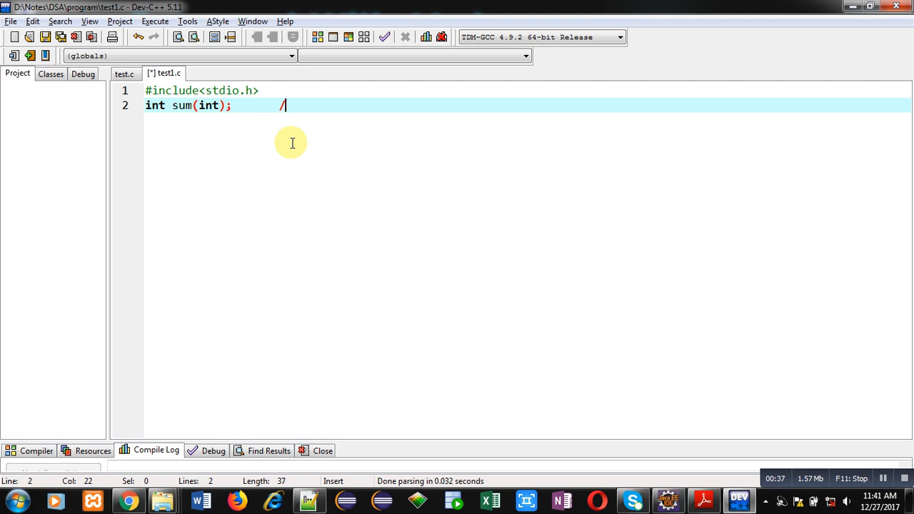
text(*function declard)
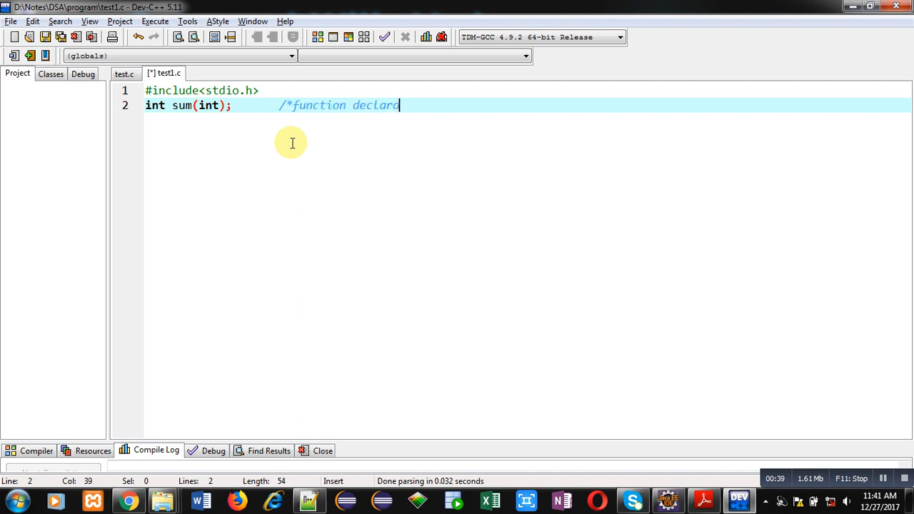
text(tion*/)
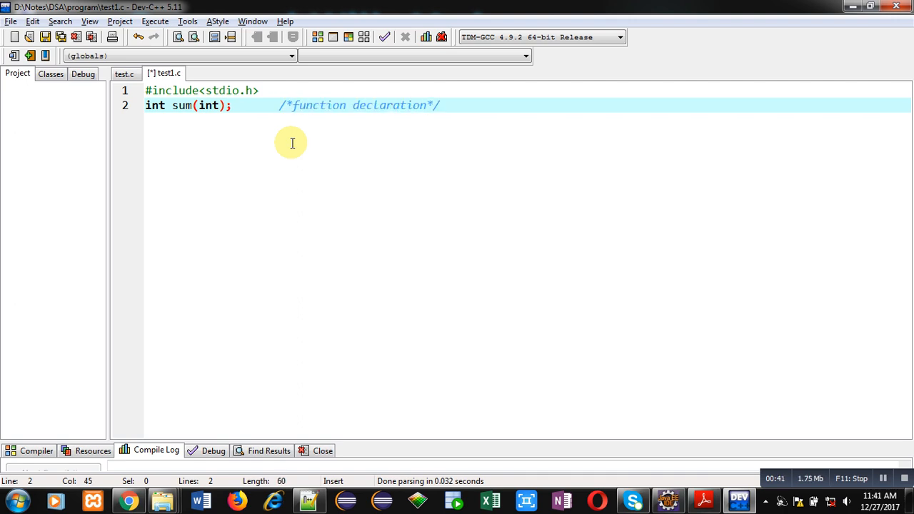
mouse_move(223, 123)
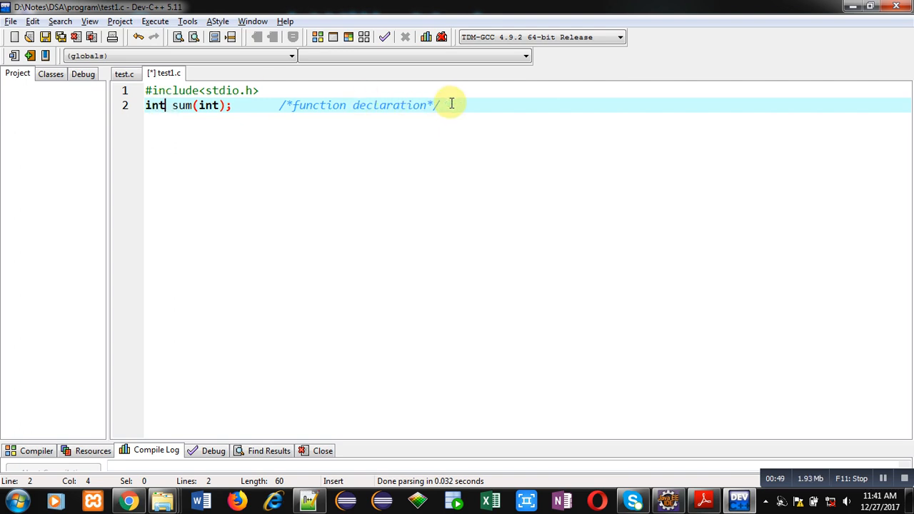
Begin int main(){ declaring int n,s; and printing the "Enter value of n" prompt
text(int m)
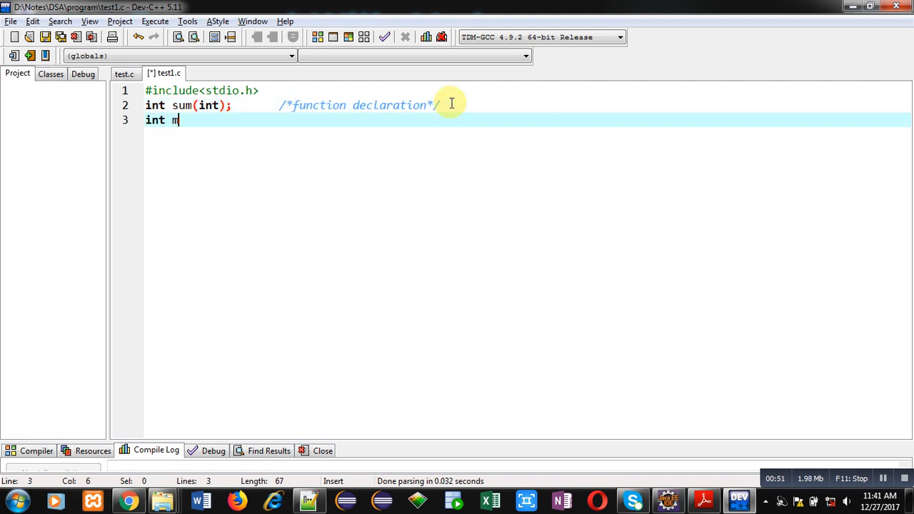
text(ain())
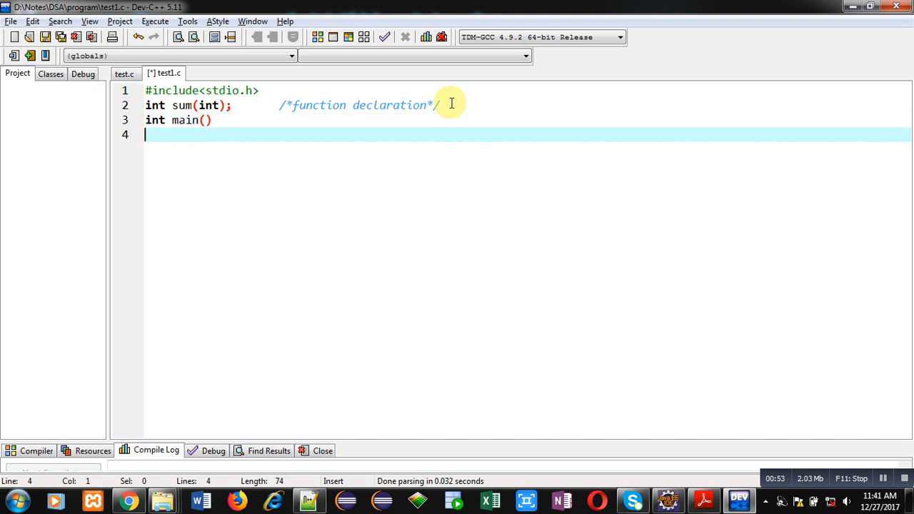
text({)
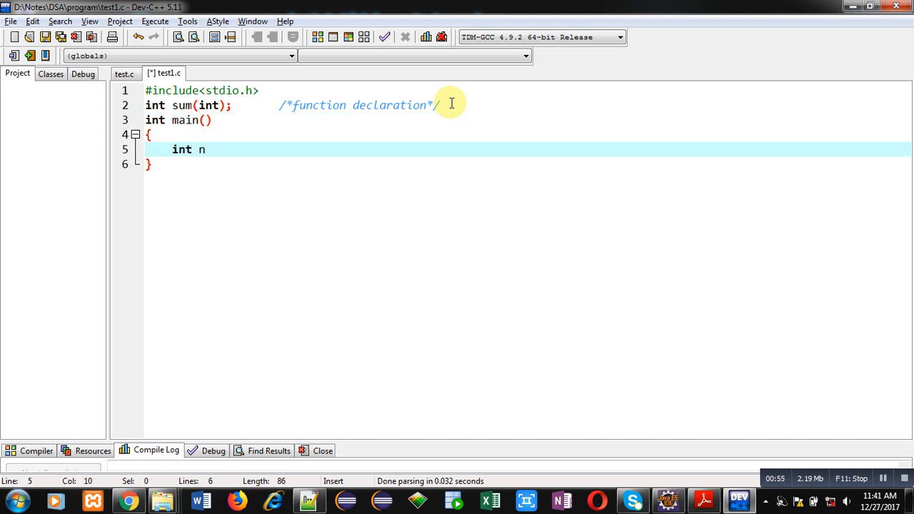
text(,s;)
text(printf("\)
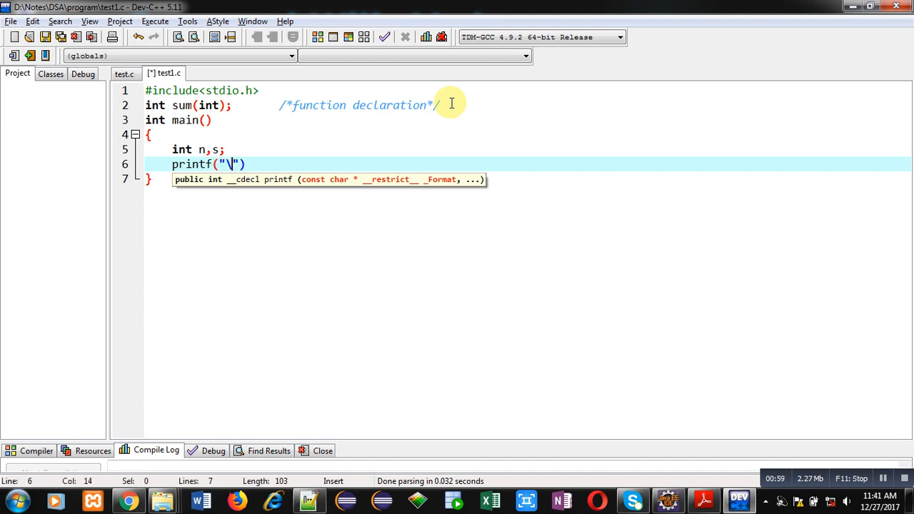
text(mE)
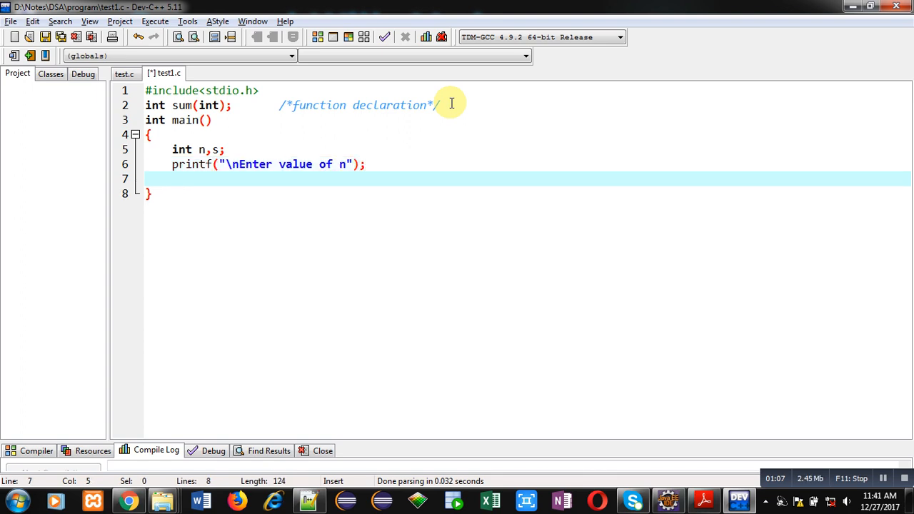
Read the entered value into n with scanf("%d",&n);
text(scanf()
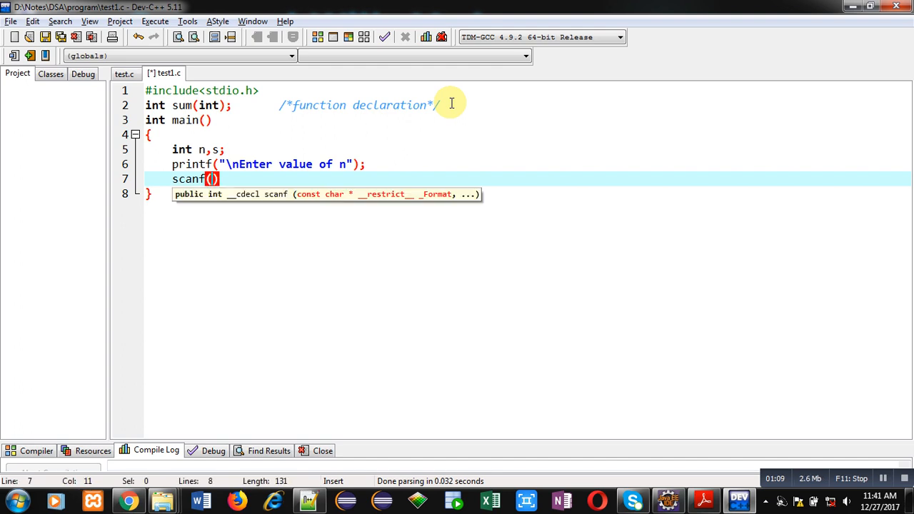
text("")
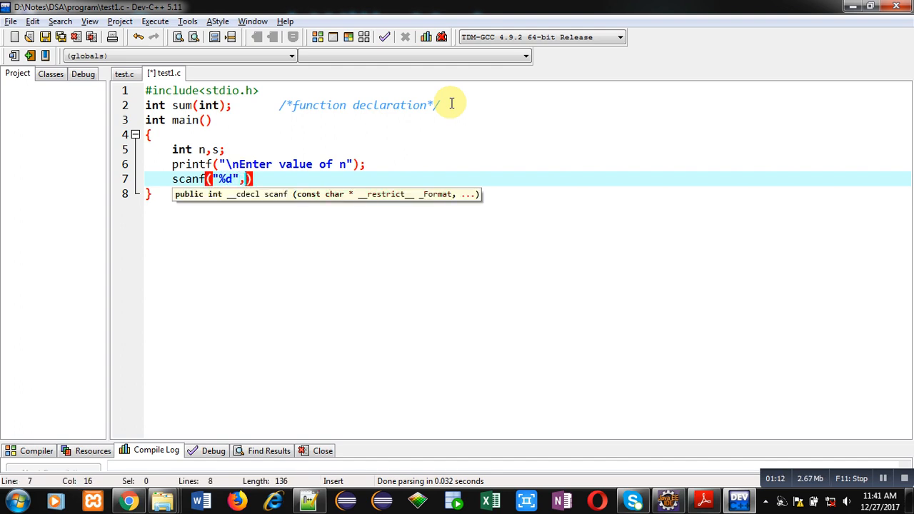
text(&n)
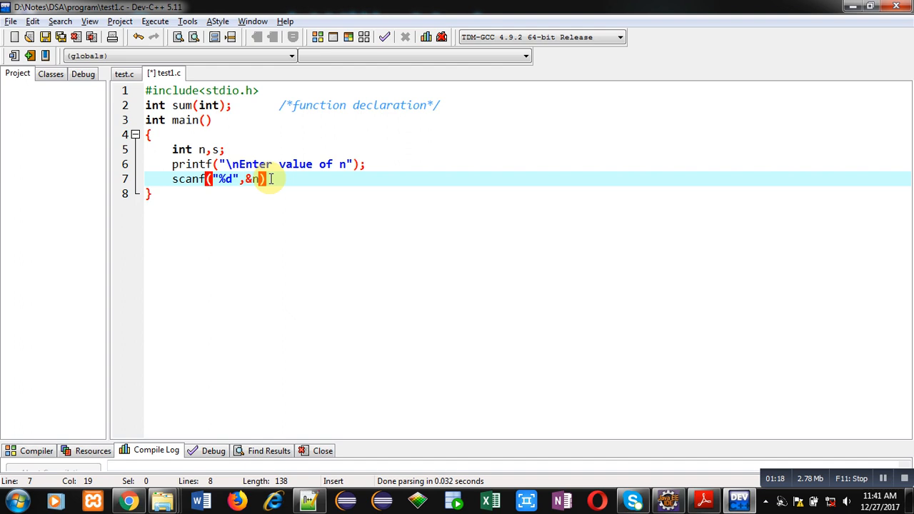
Store the result with s=sum(n); commented as /*function call*/
text(s=)
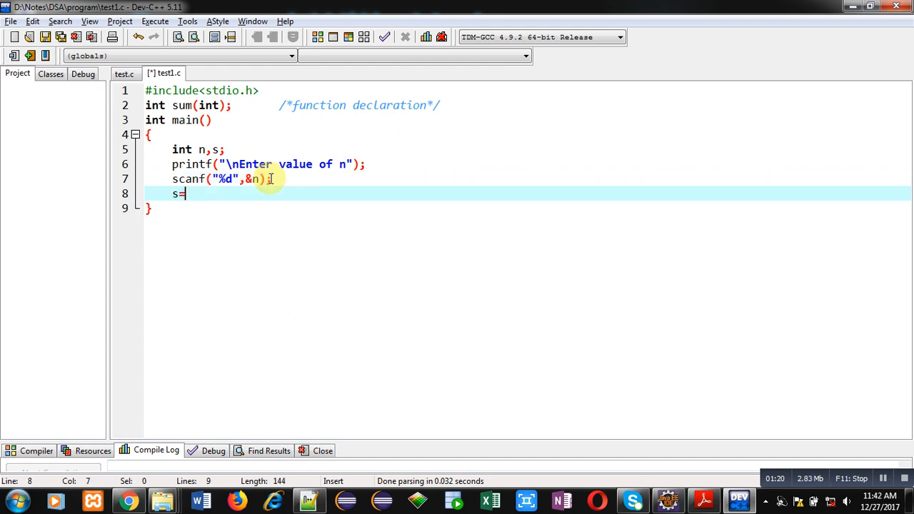
text(sum(n))
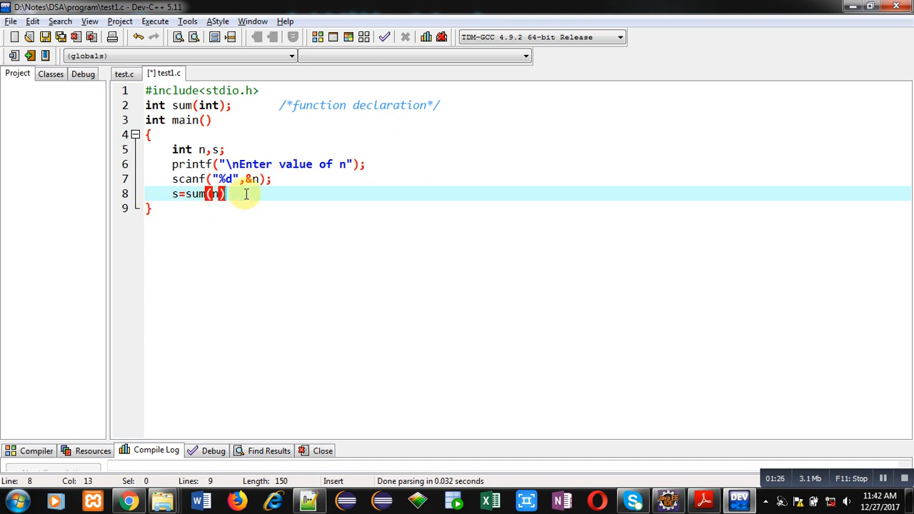
text(;)
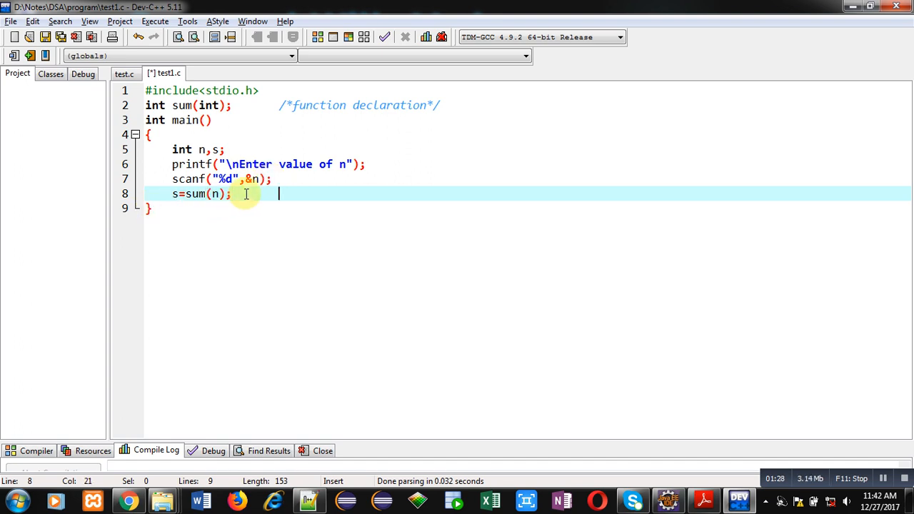
text(/*function)
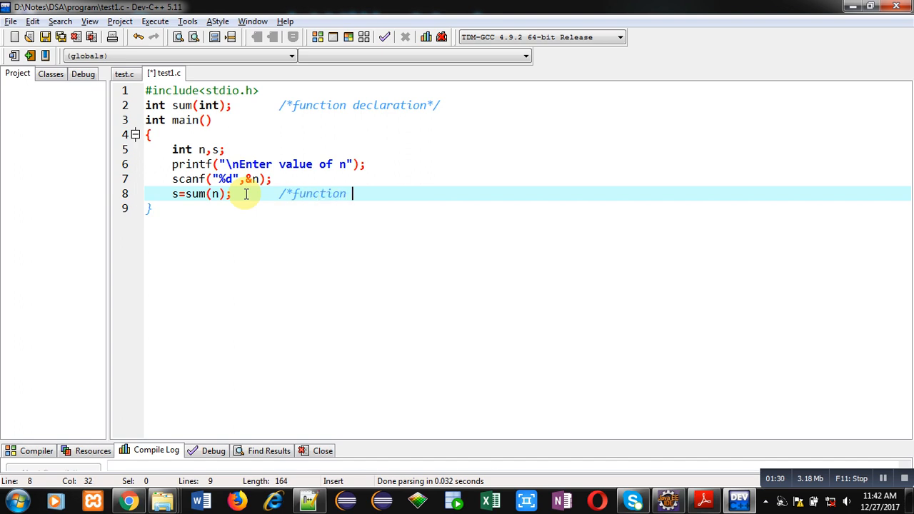
text(call*/)
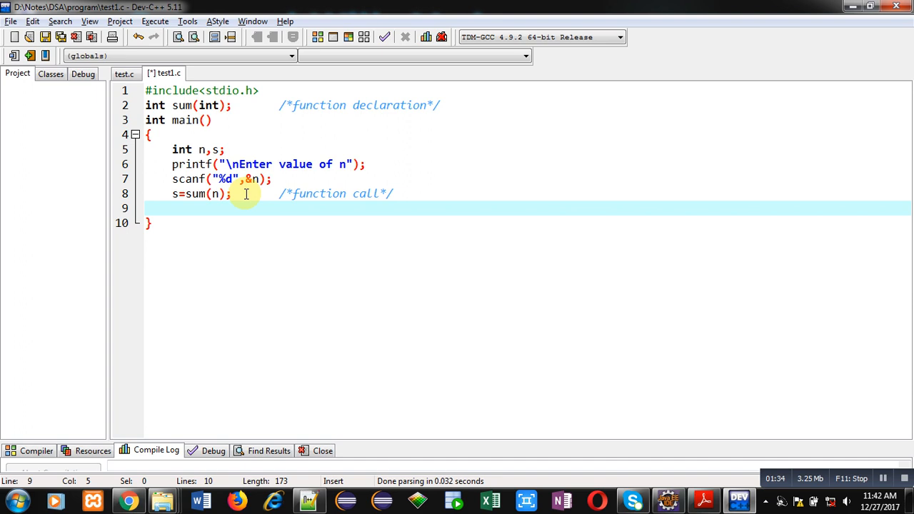
Print the result with printf("\nSum=%d",s); and end main with return 0;
text(printf())
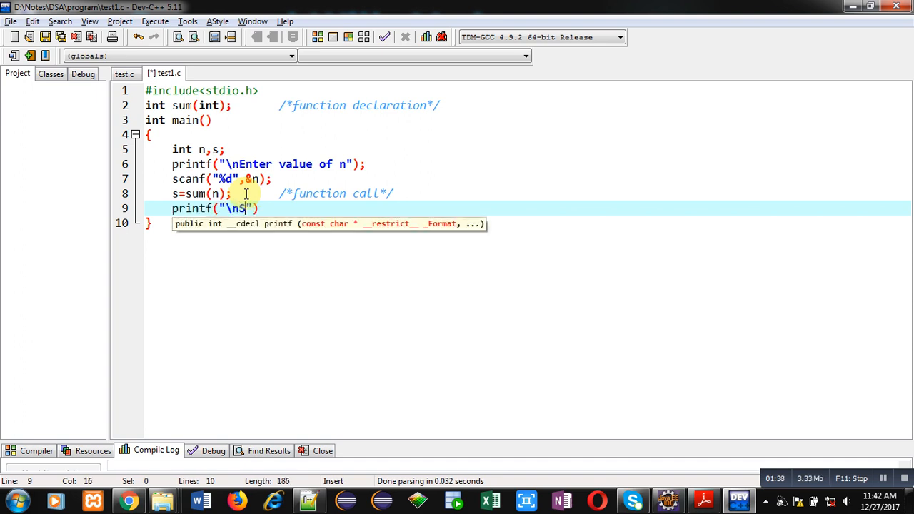
text(um=%d)
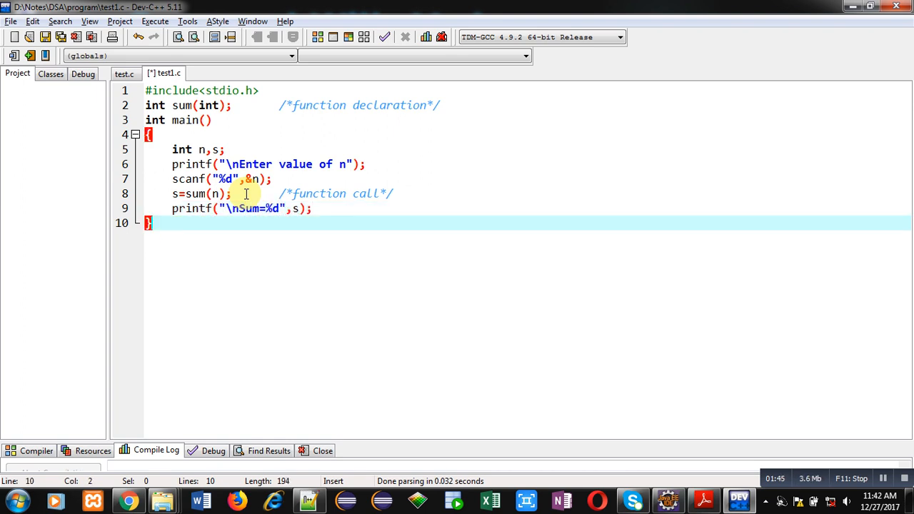
text(retu)
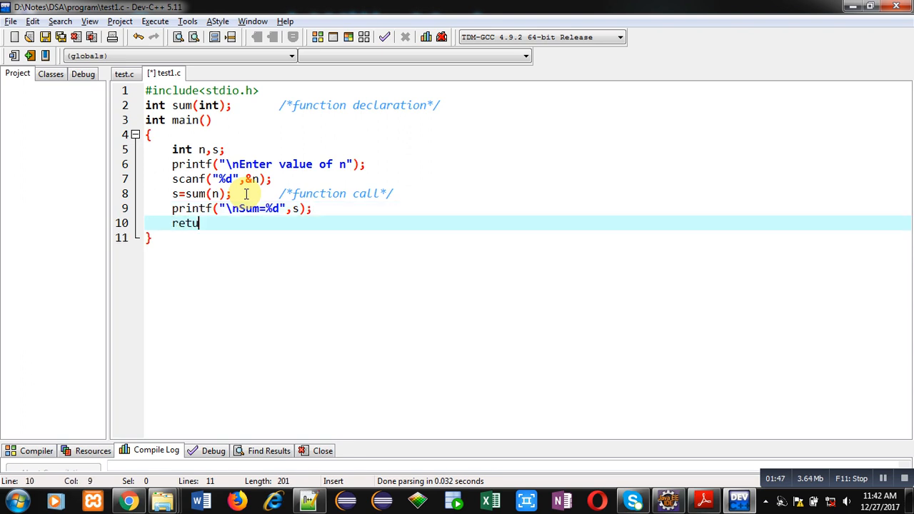
text(rn 0;)
text(int sum (int n)
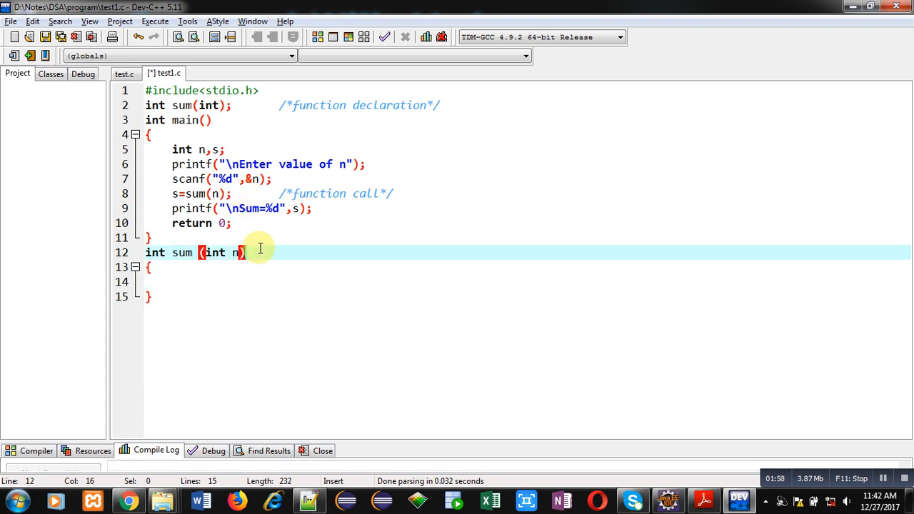
Mark the int sum(int n) header with a /*function definition*/ comment
text(/*function d)
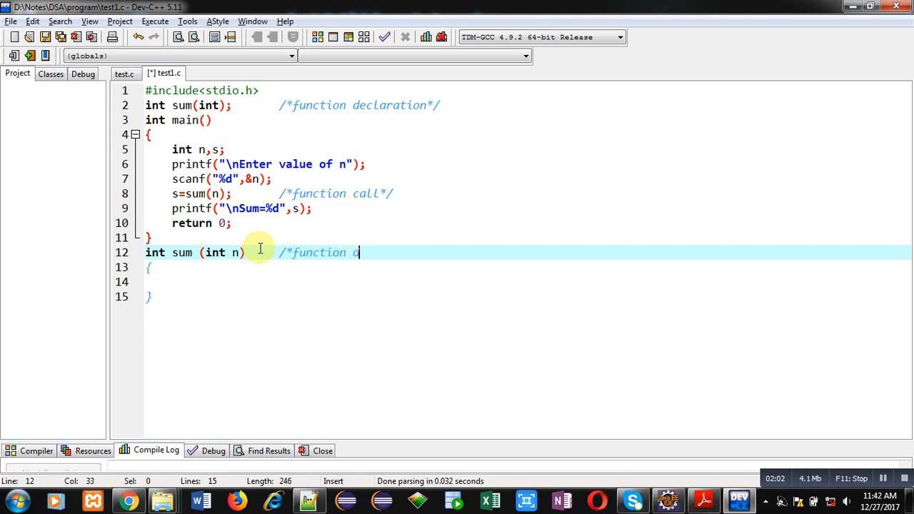
text(efinition)
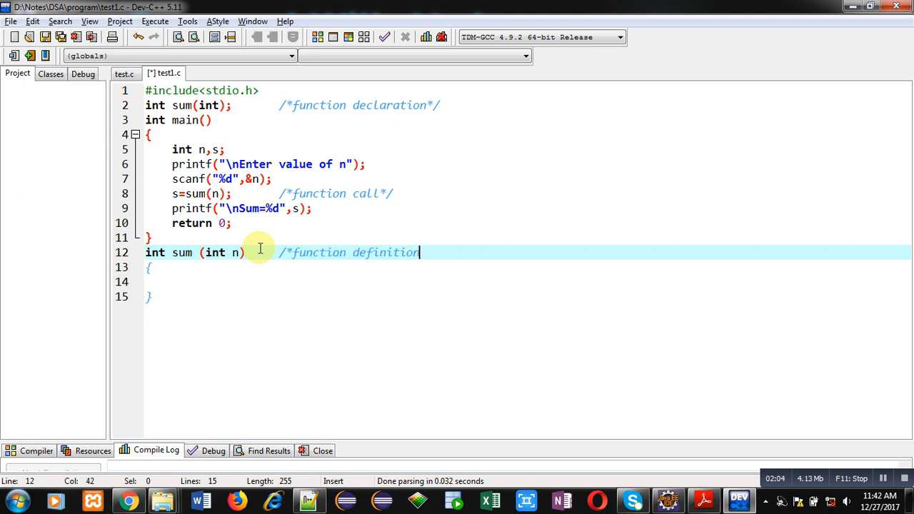
text(*/)
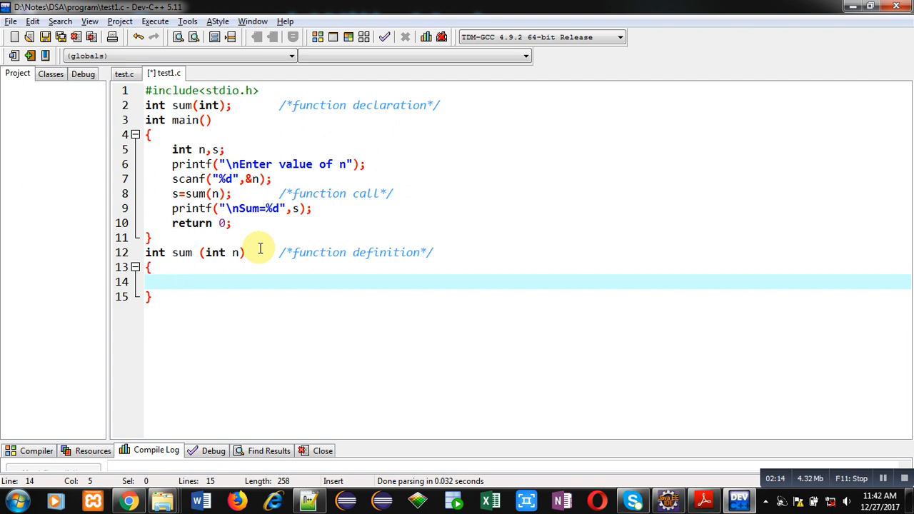
Write the base case if(n==1) return 1; inside sum
text(if)
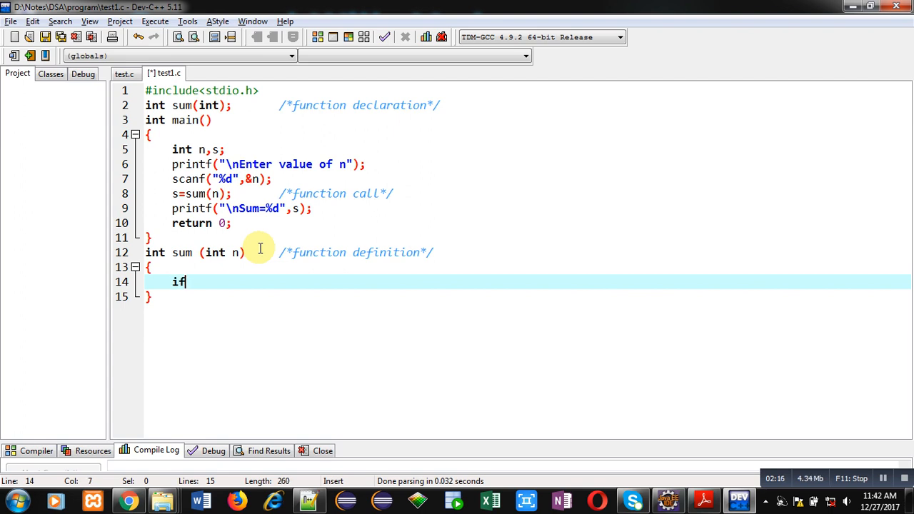
text((n))
text(r)
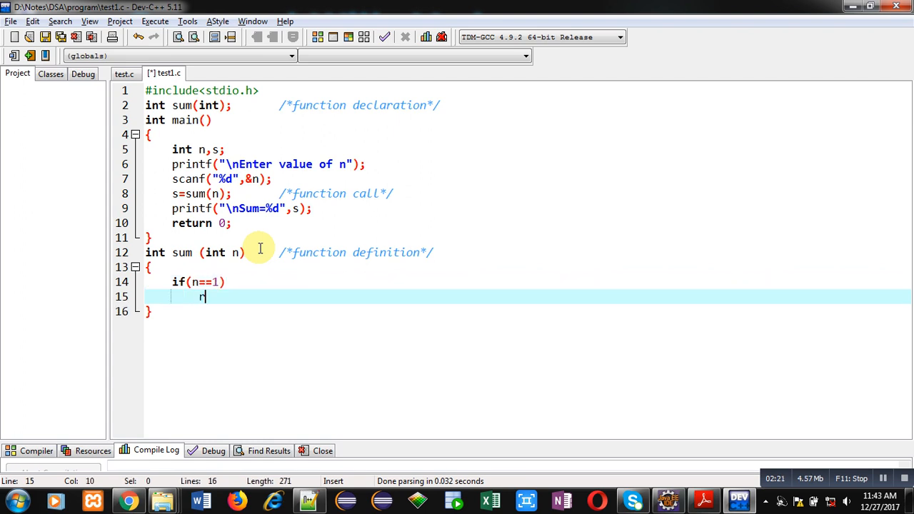
text(eturn)
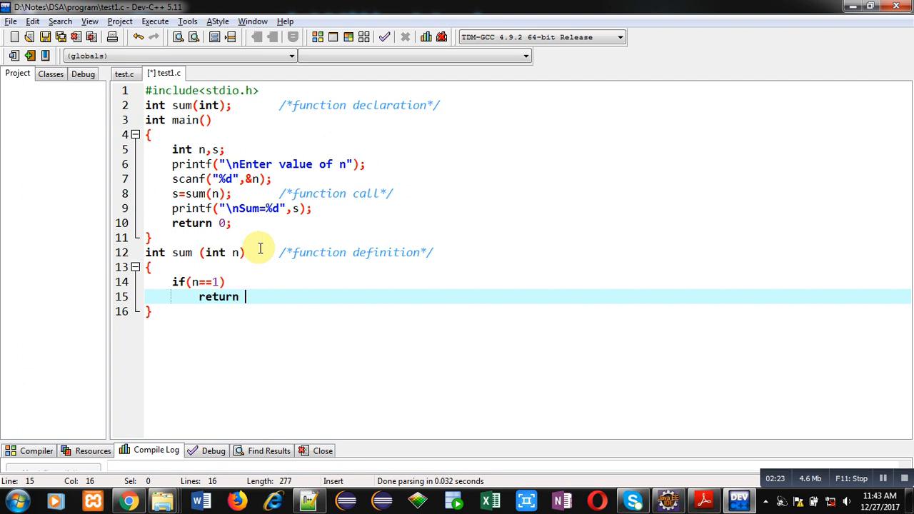
text(1;)
text(retur)
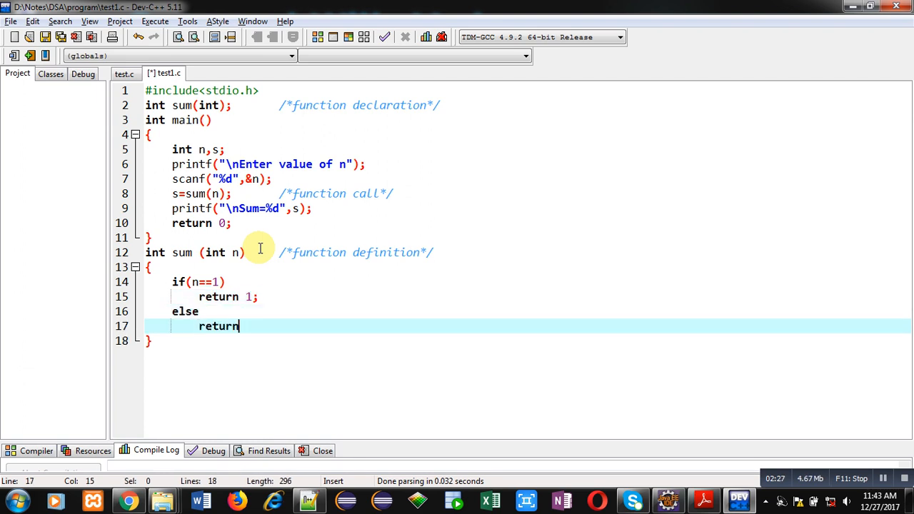
Return n*n*n + sum(n-1) otherwise, commented as /*recursive function call*/
text(n*n)
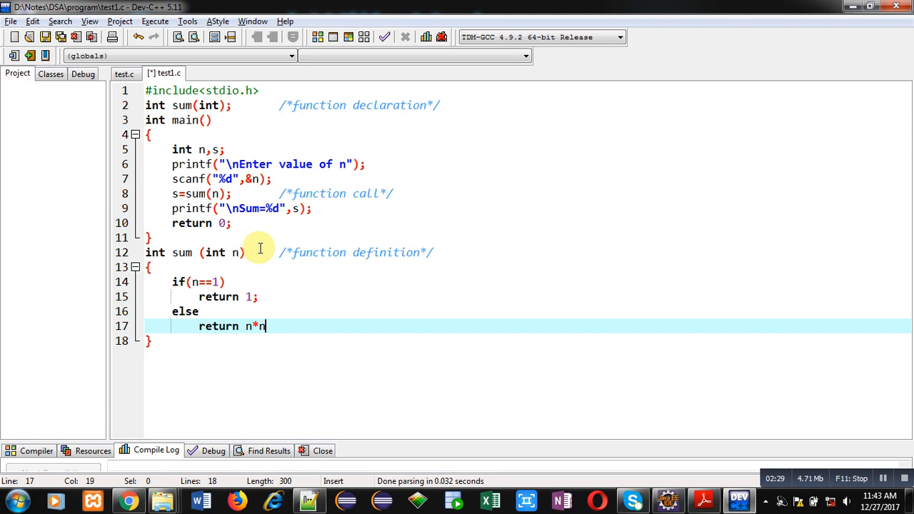
text(*n)
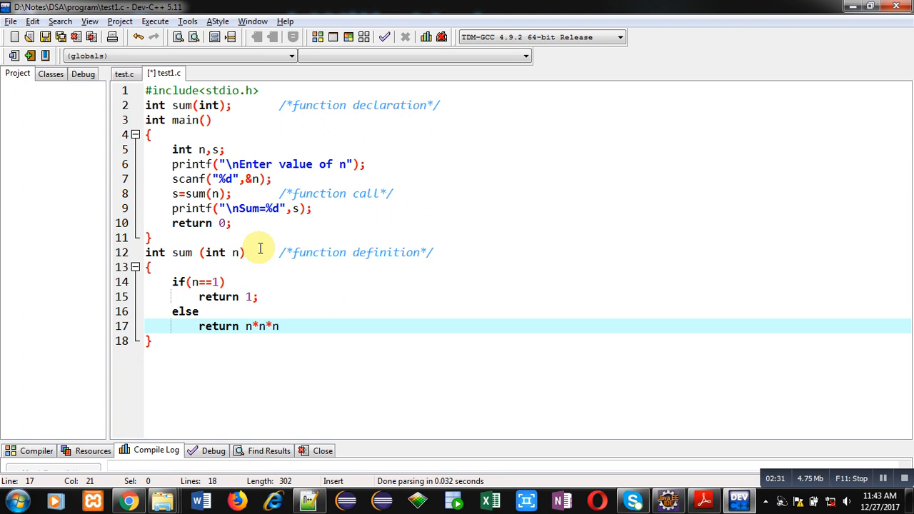
text(+ su)
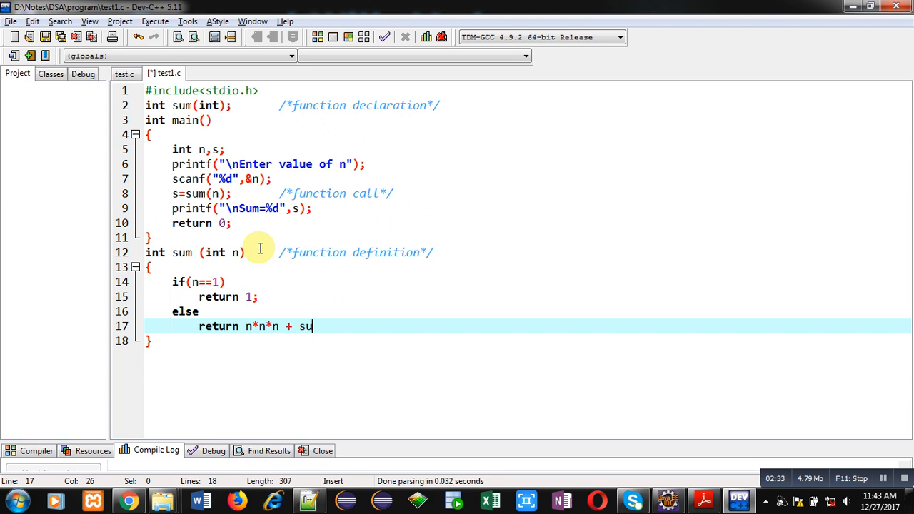
text(m(n-1))
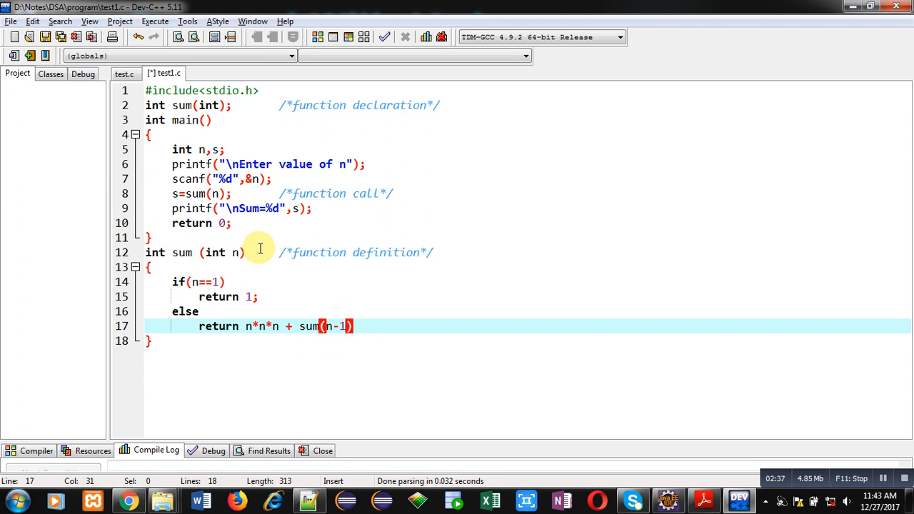
text(;)
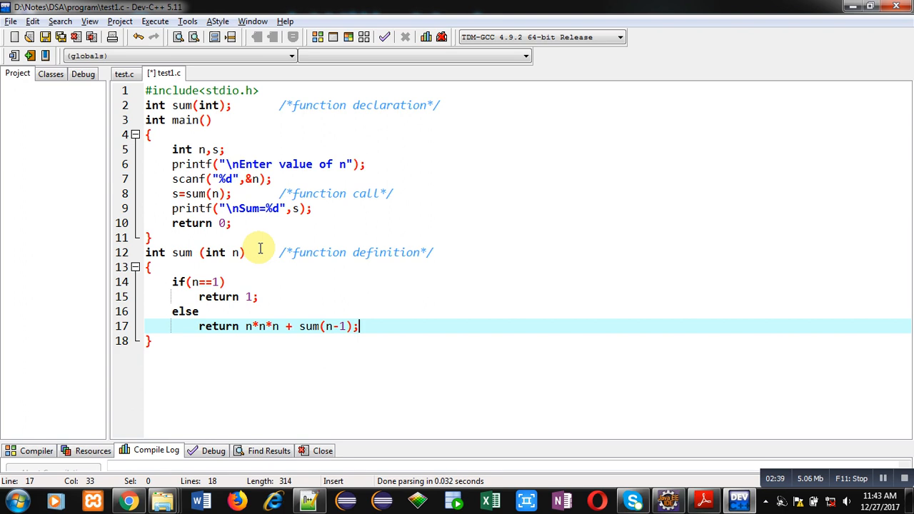
text(/)
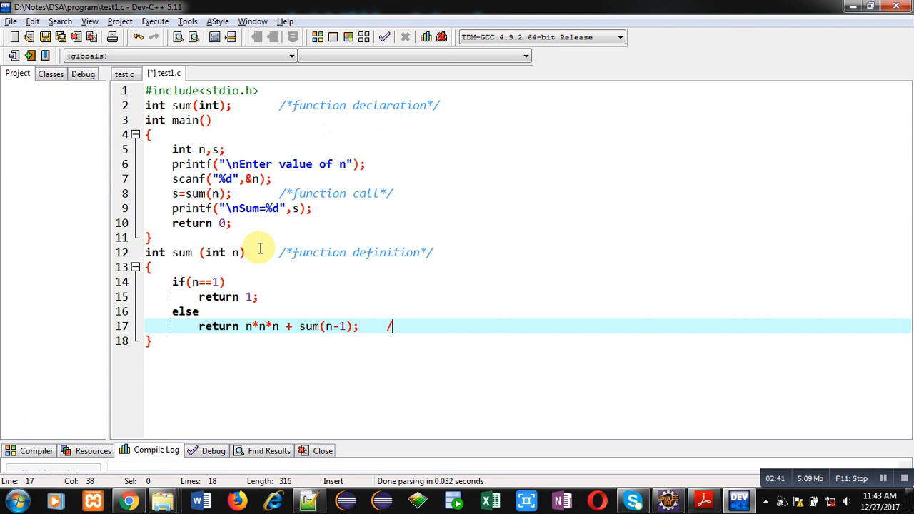
text(*recurs)
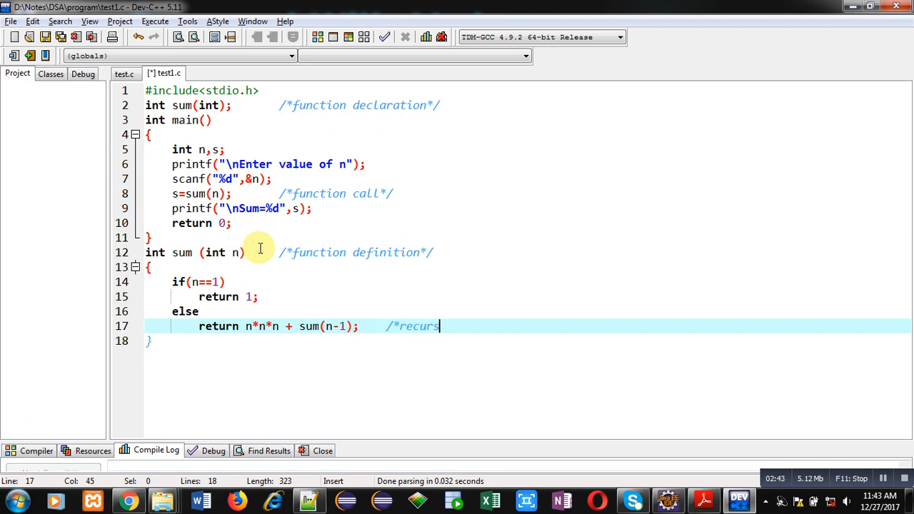
text(ive function)
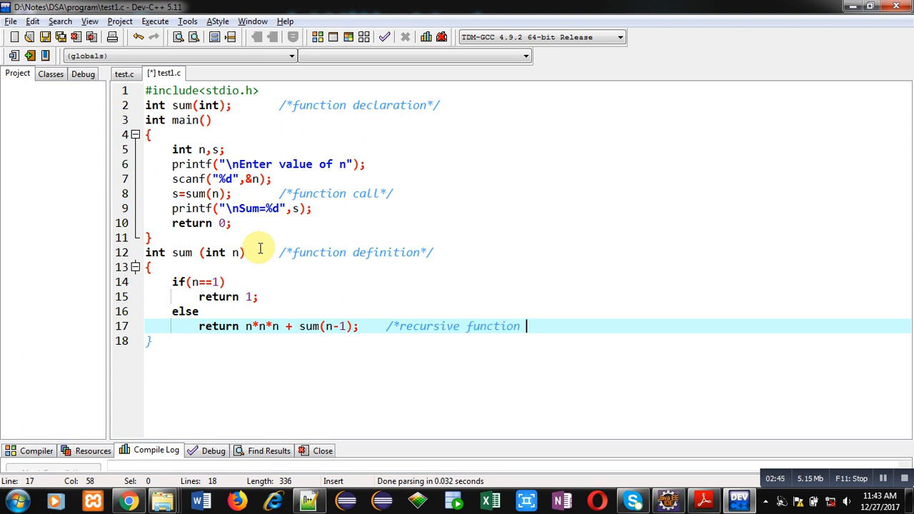
text(call*/)
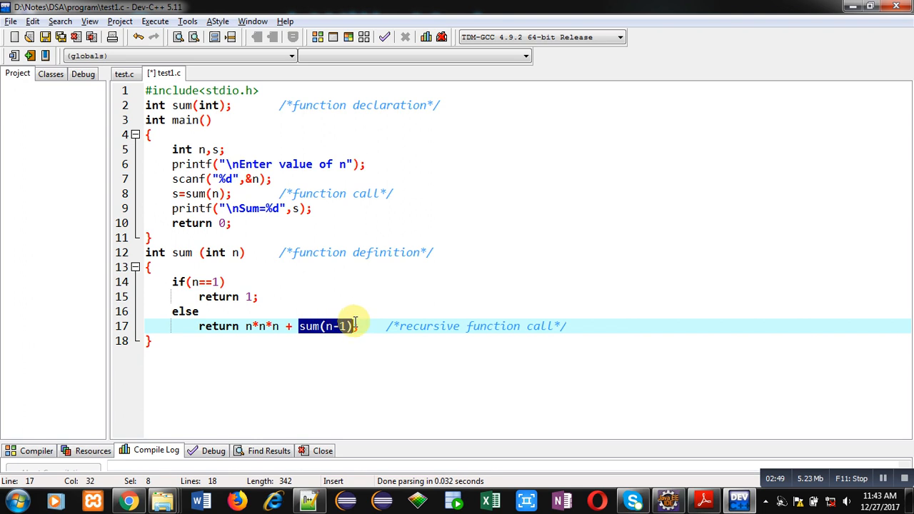
mouse_move(309, 307)
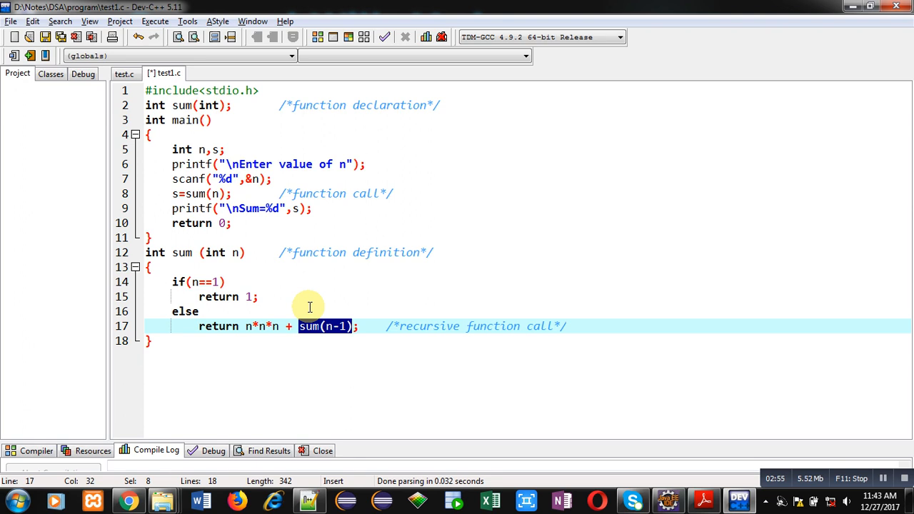
mouse_move(173, 260)
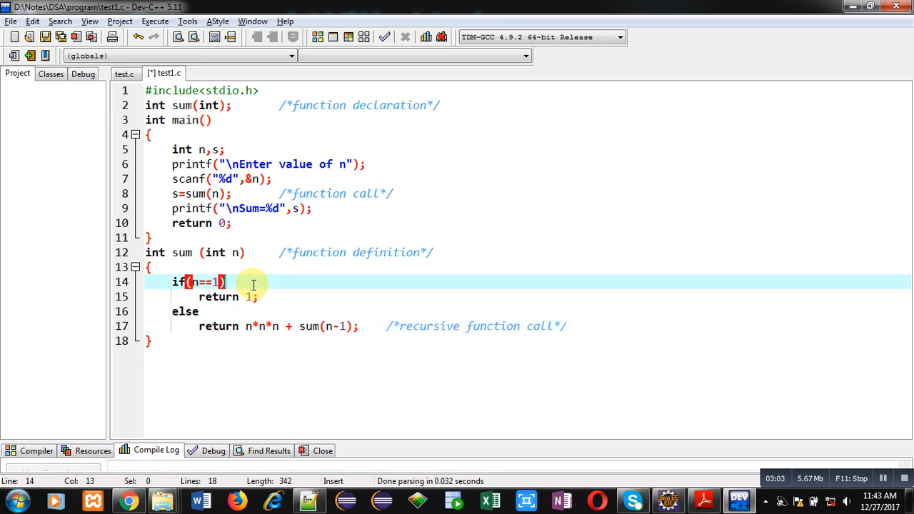
Add a /*base condition*/ comment after the if(n==1) check
text(/*b)
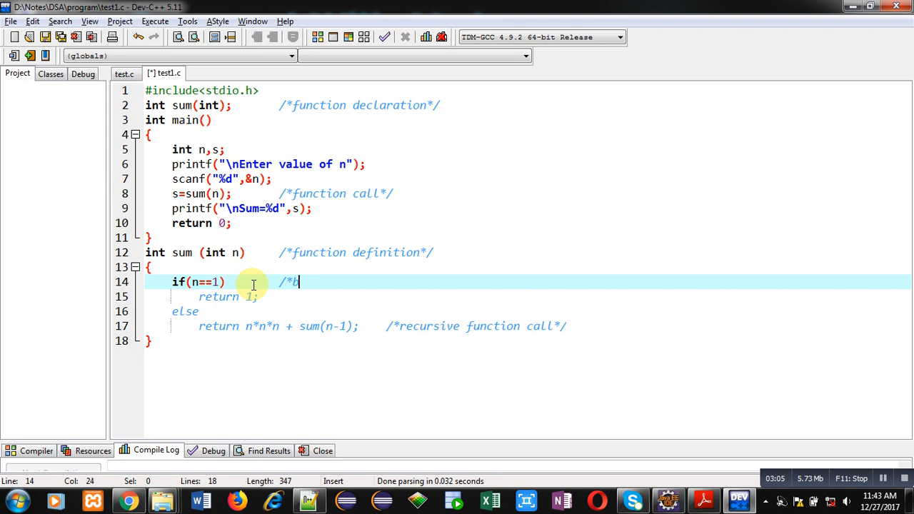
text(ase condition*/)
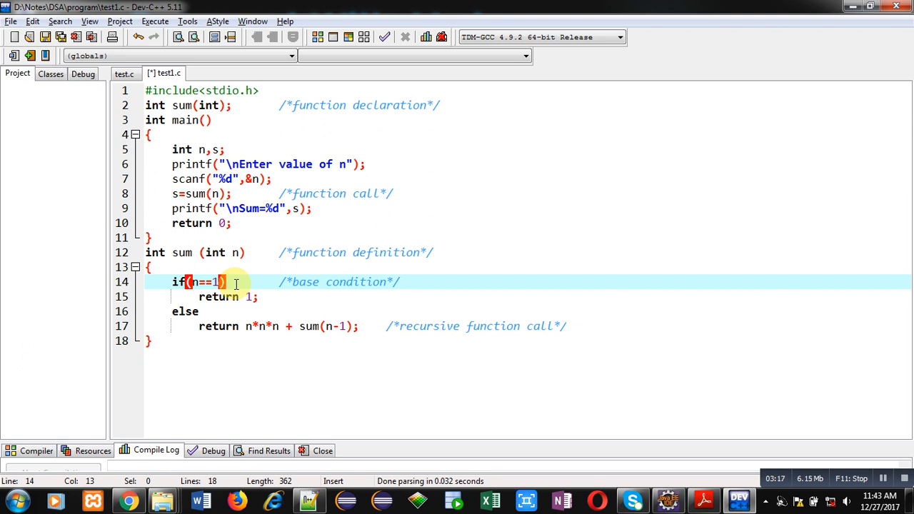
mouse_move(272, 316)
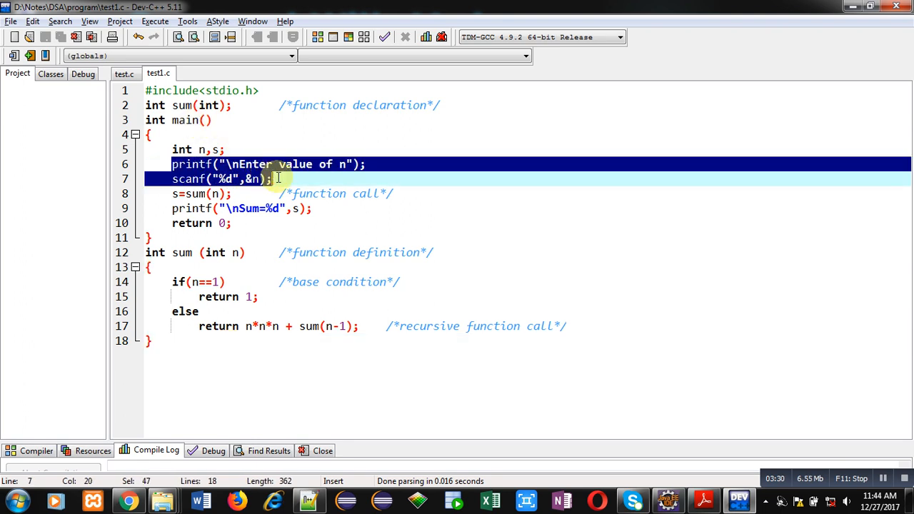
Compile and run the program, entering 5 for n to get Sum=225
click(272, 179)
text(5)
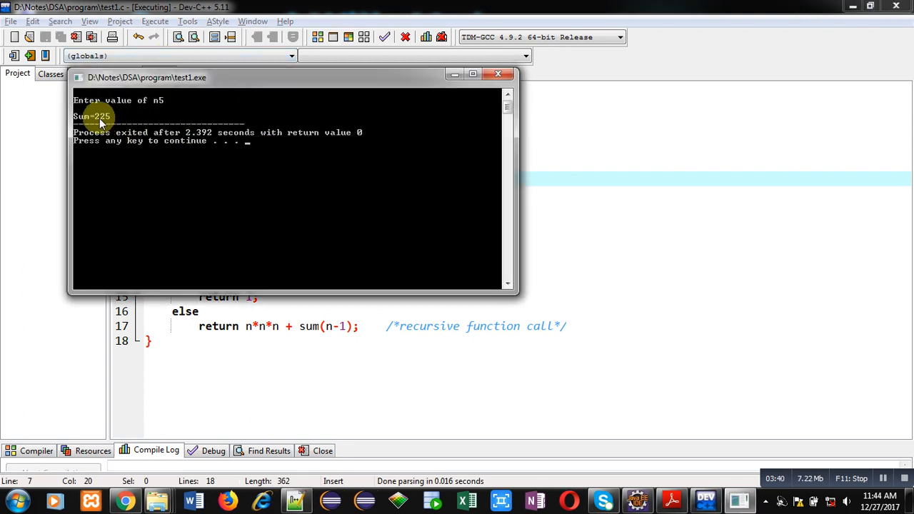
mouse_move(163, 126)
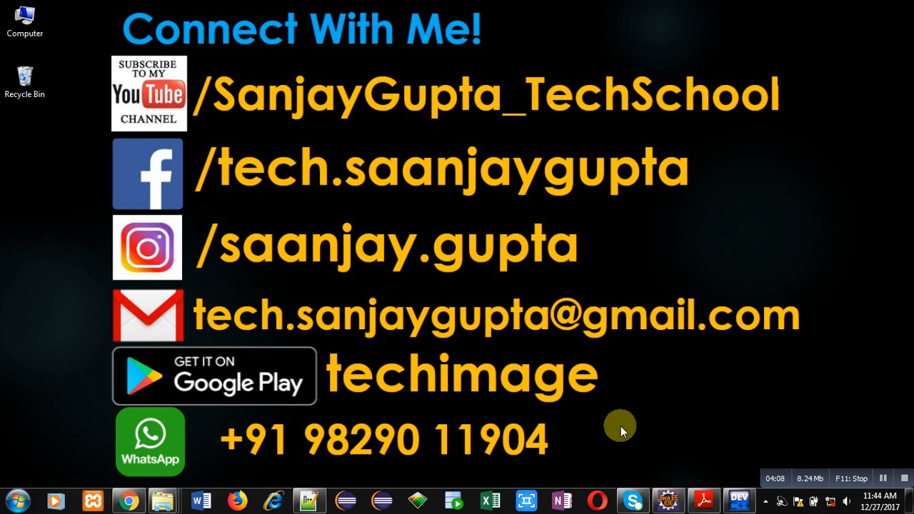
mouse_move(617, 445)
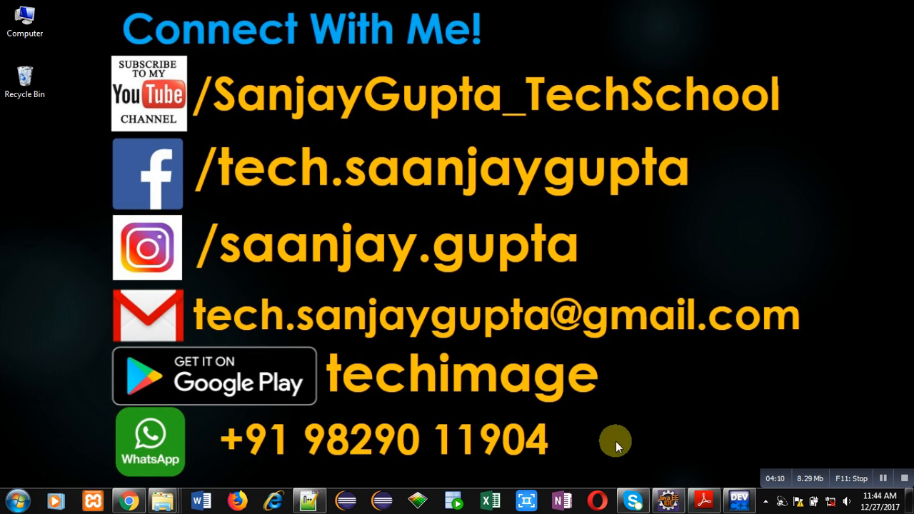